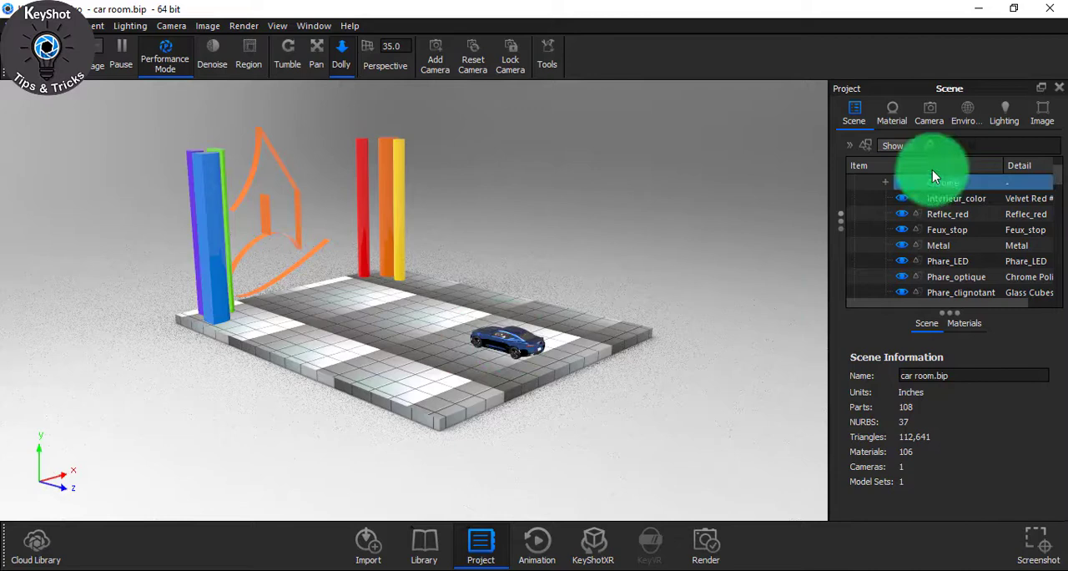
- View the car through Camera 1 and select the front rim Jante_1 in the scene tree
click(928, 113)
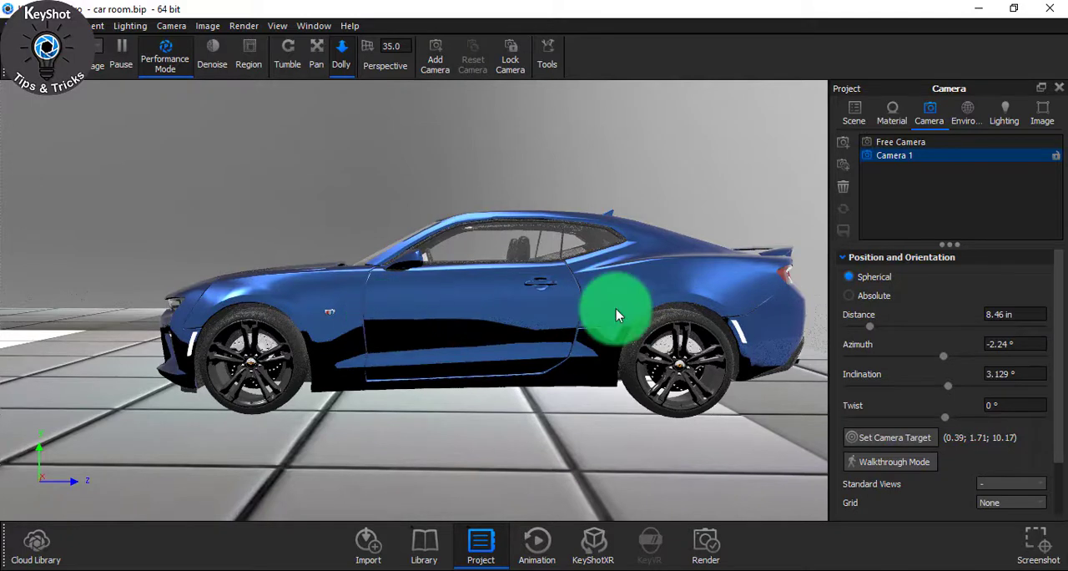
click(854, 113)
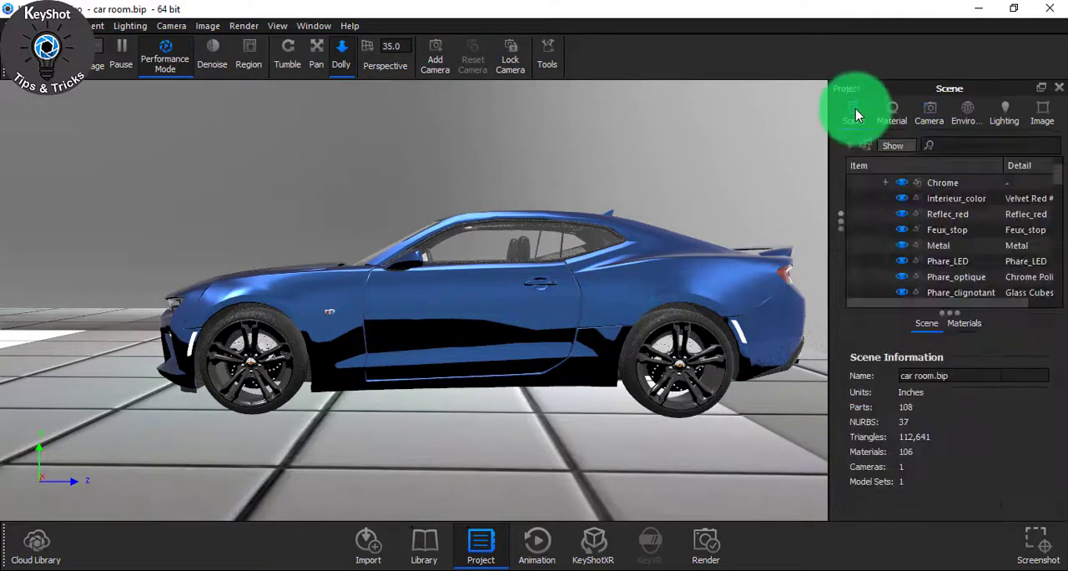
click(282, 392)
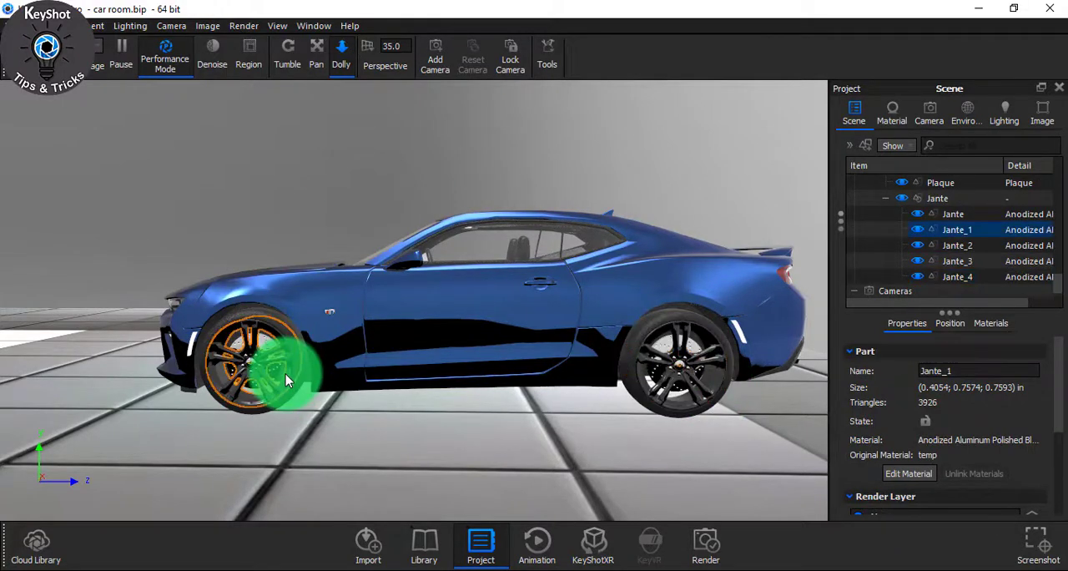
click(927, 113)
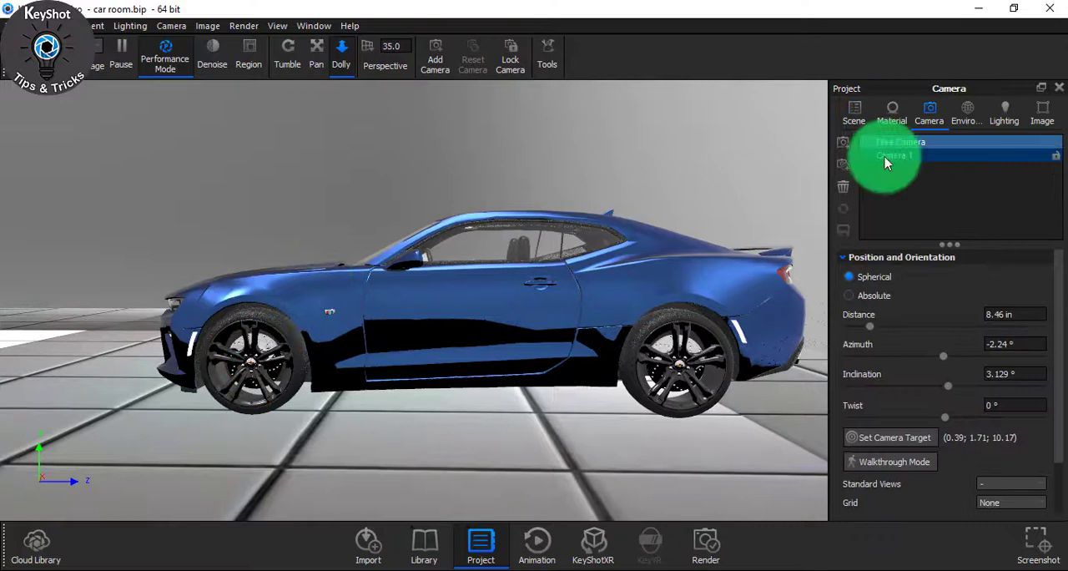
click(895, 156)
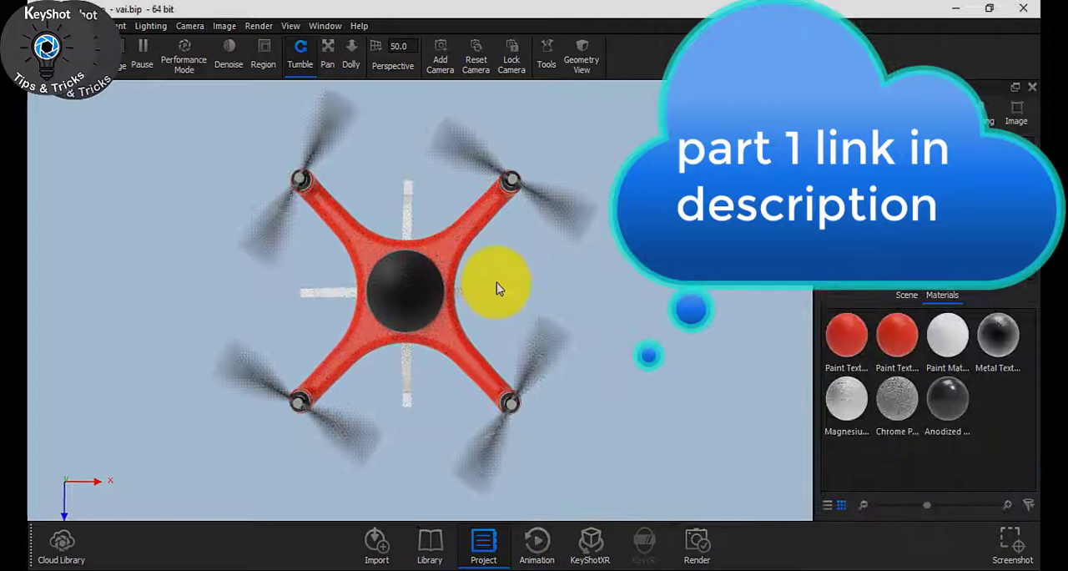
- Create a 1-second, 90° X-axis rotation animation on Jante_1 via the Animation Wizard
click(538, 544)
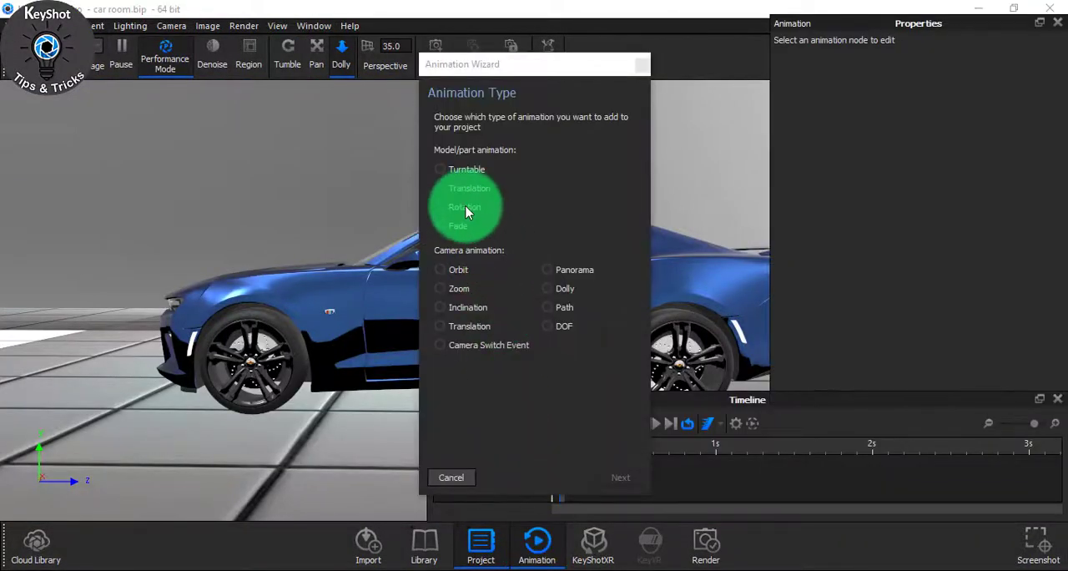
click(621, 478)
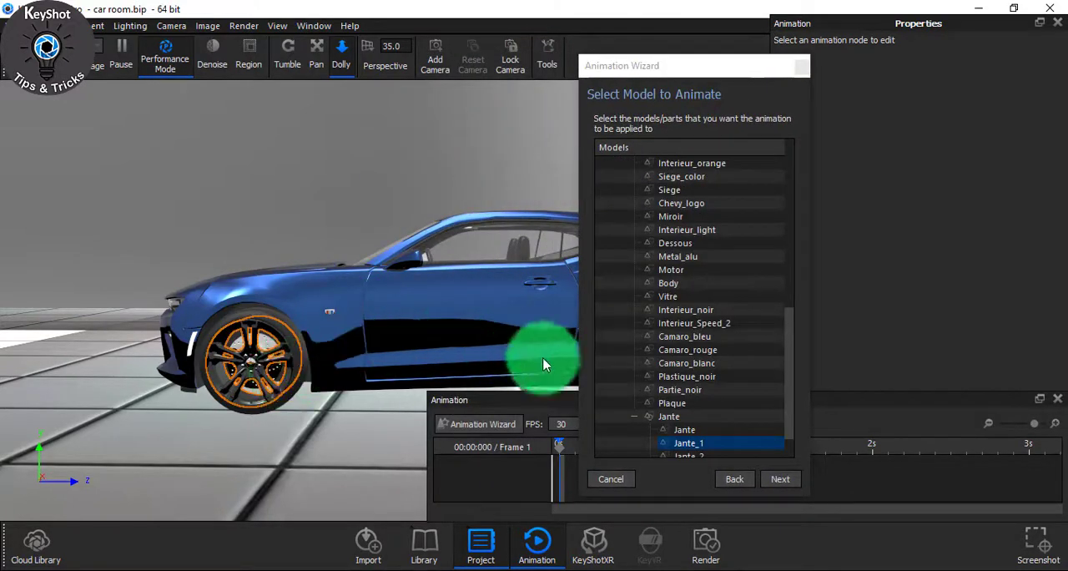
click(781, 477)
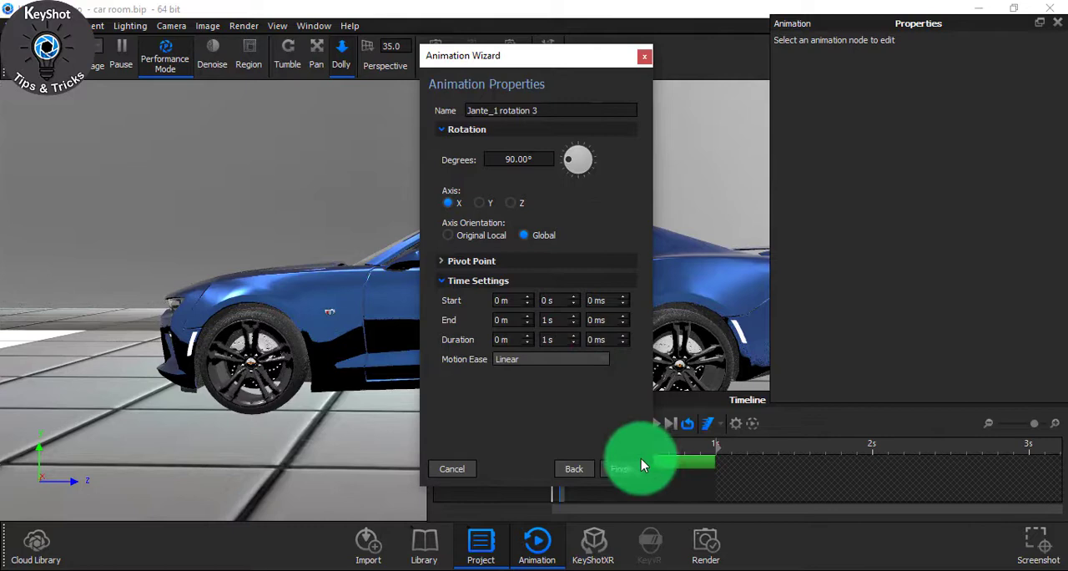
click(619, 467)
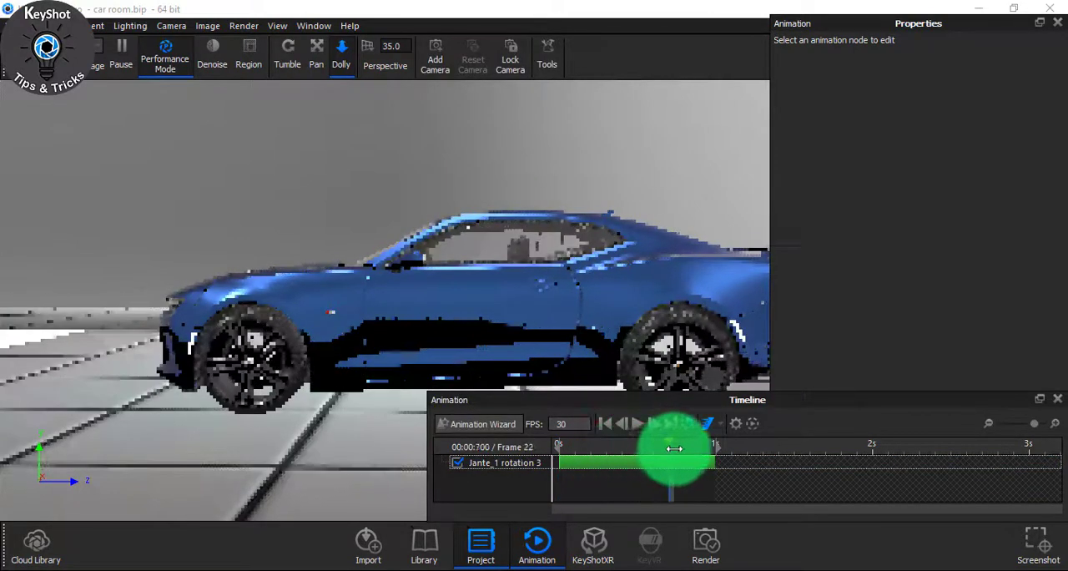
- Scrub the timeline to check the rim spin and set its rotation to -995 degrees
drag(674, 449, 605, 449)
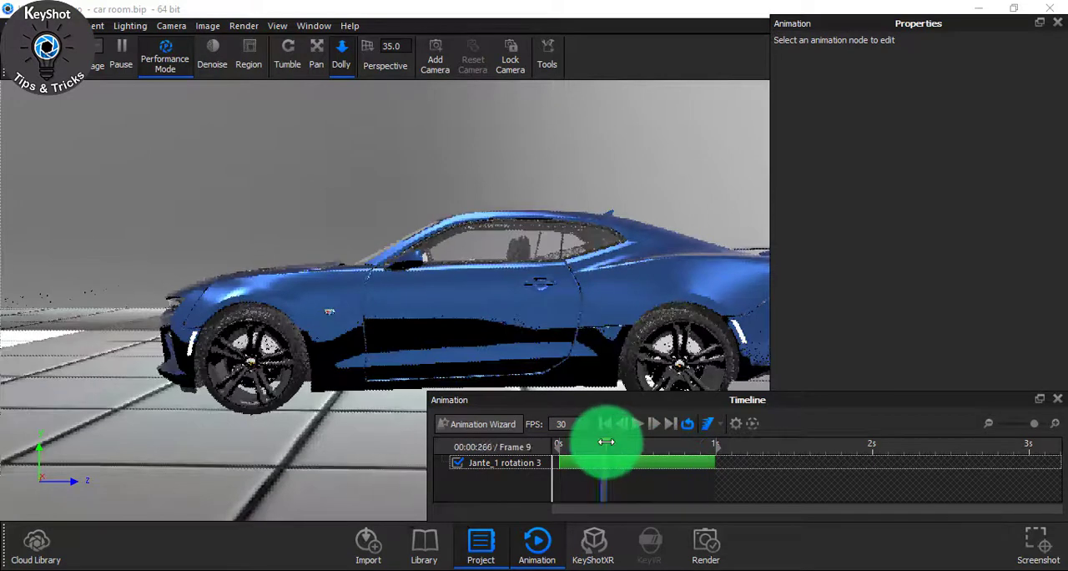
drag(604, 442, 655, 443)
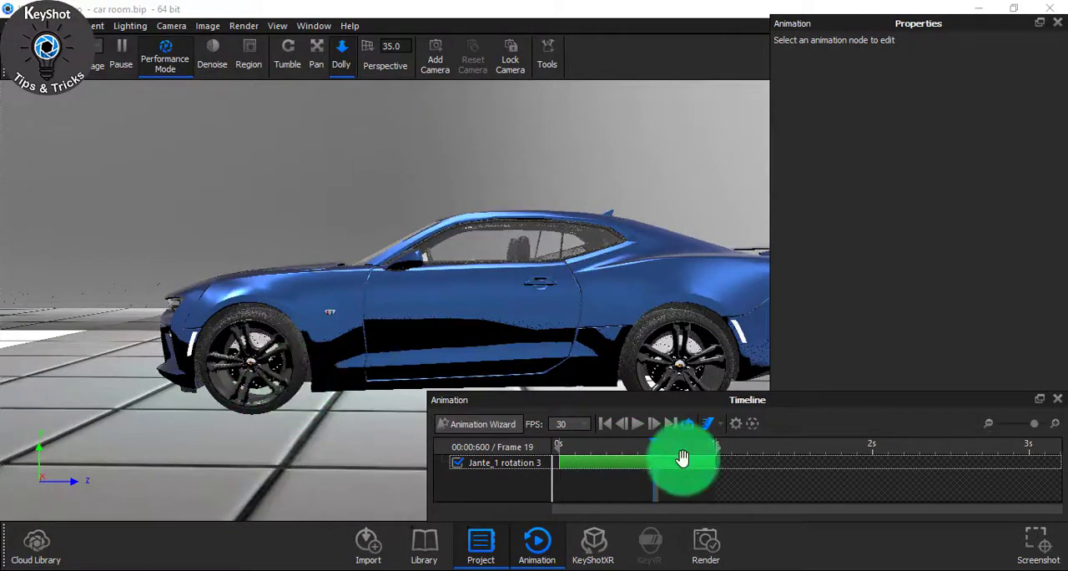
drag(682, 457, 671, 444)
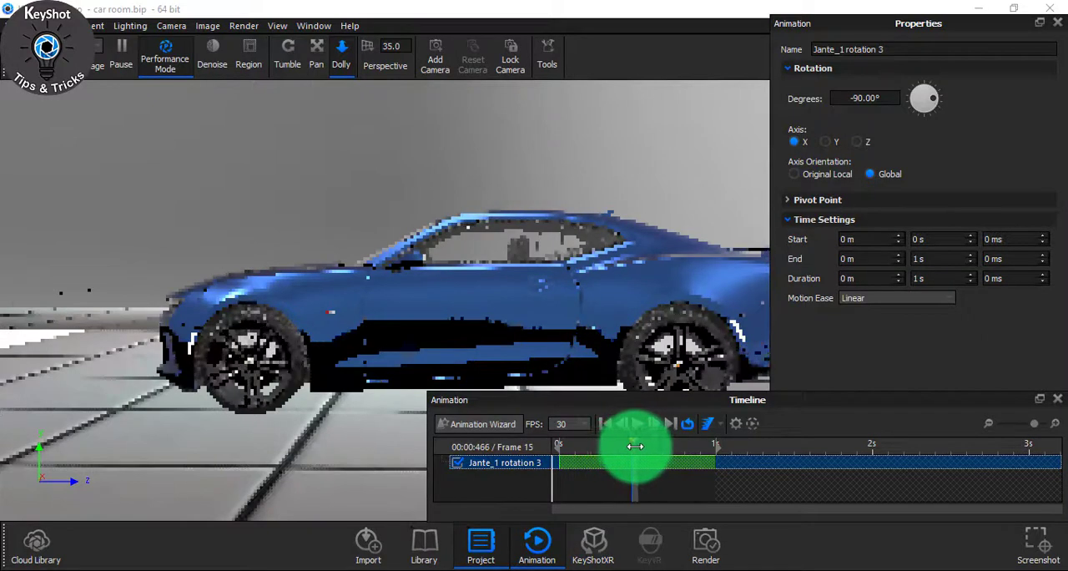
drag(634, 447, 670, 448)
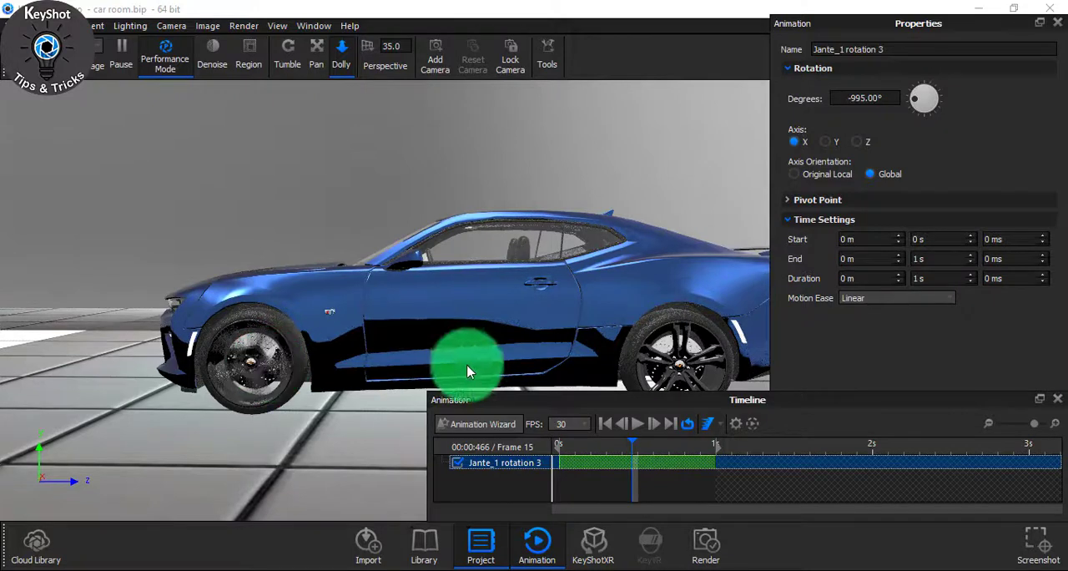
click(477, 545)
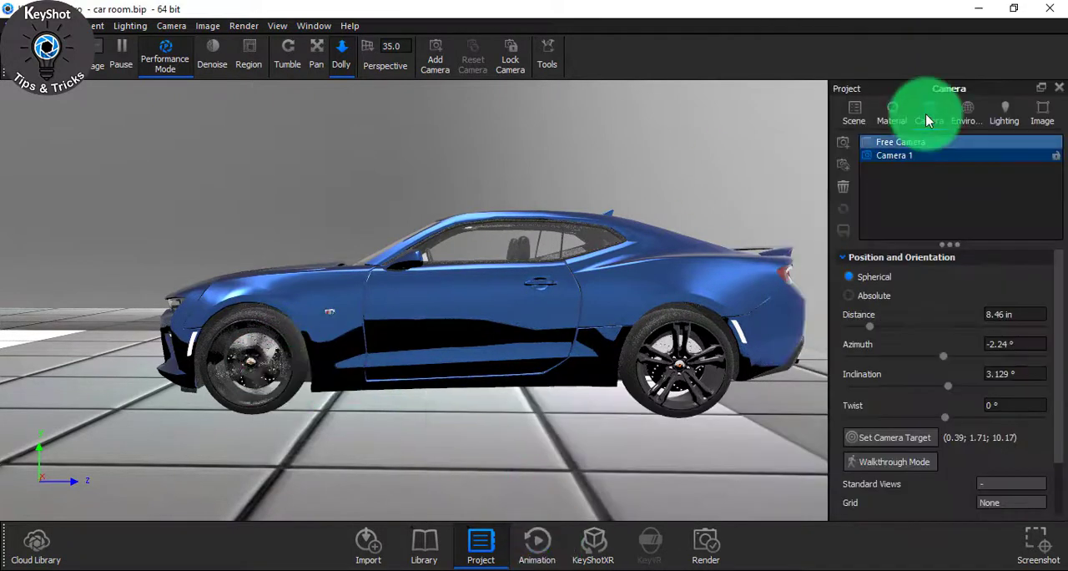
- Find the rear rim in the Jante parts and start a new animation from its context menu
click(855, 114)
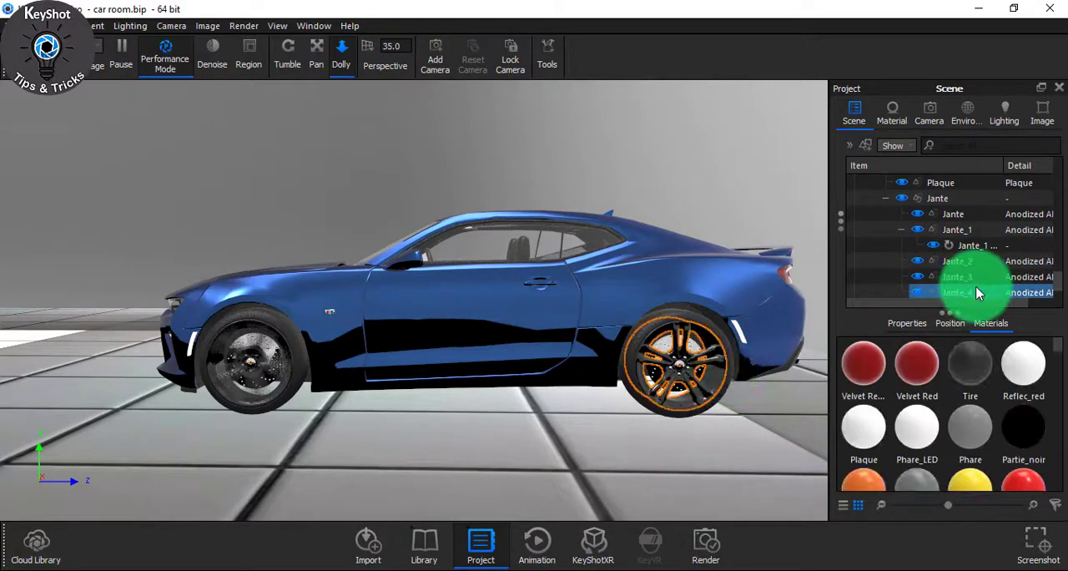
right_click(976, 292)
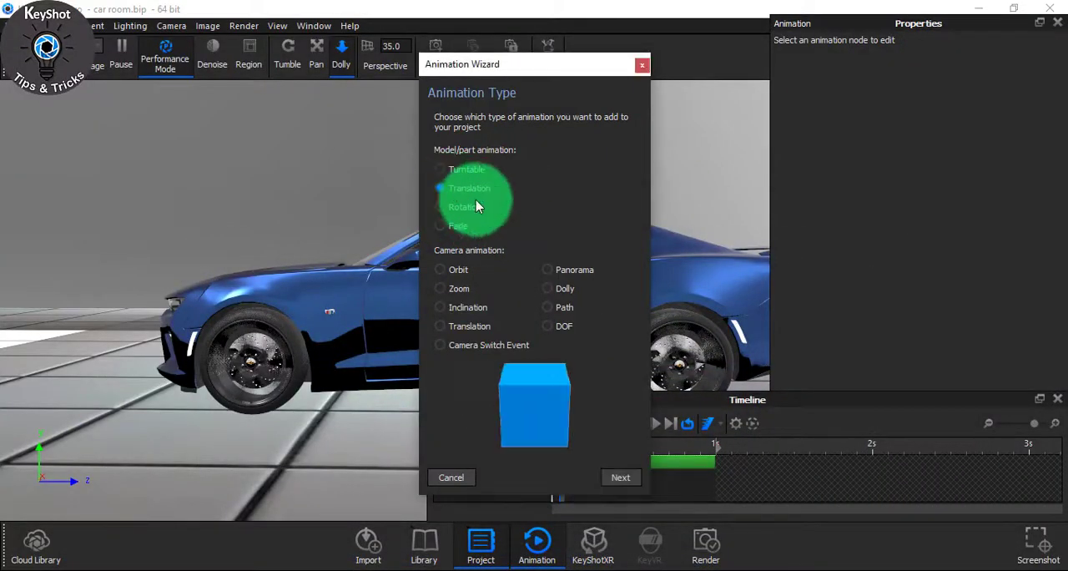
- Add a 1-second Z-axis translation (Y 0) to the whole Chevrolet Camaro SS 2016 model
click(621, 477)
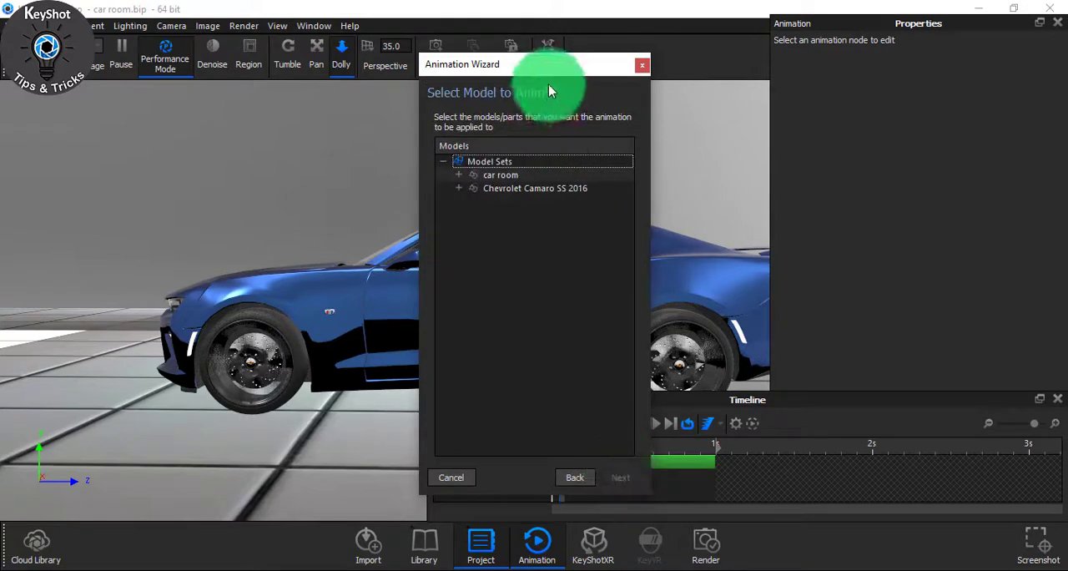
click(538, 188)
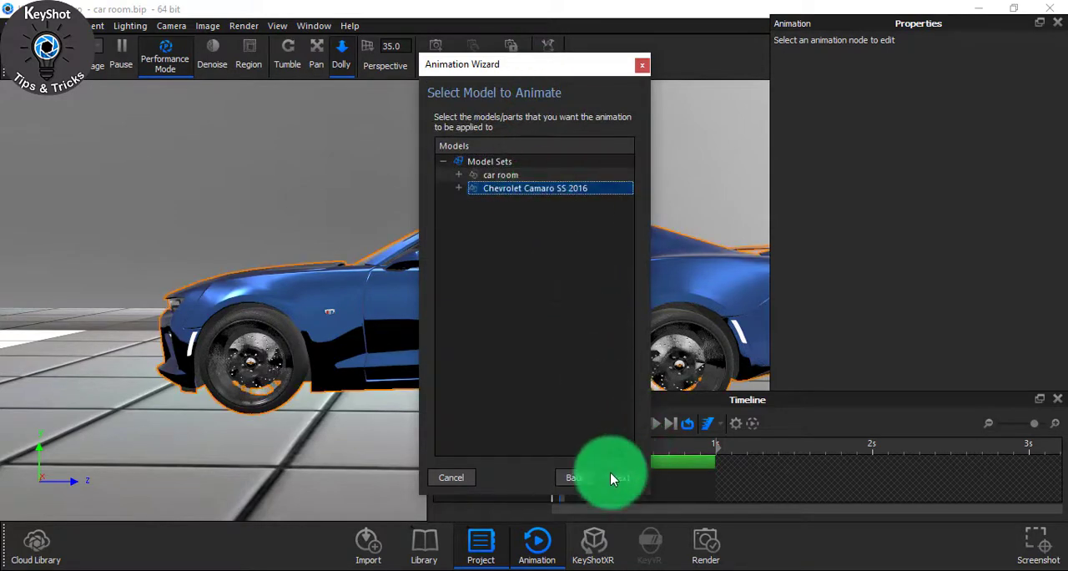
click(609, 477)
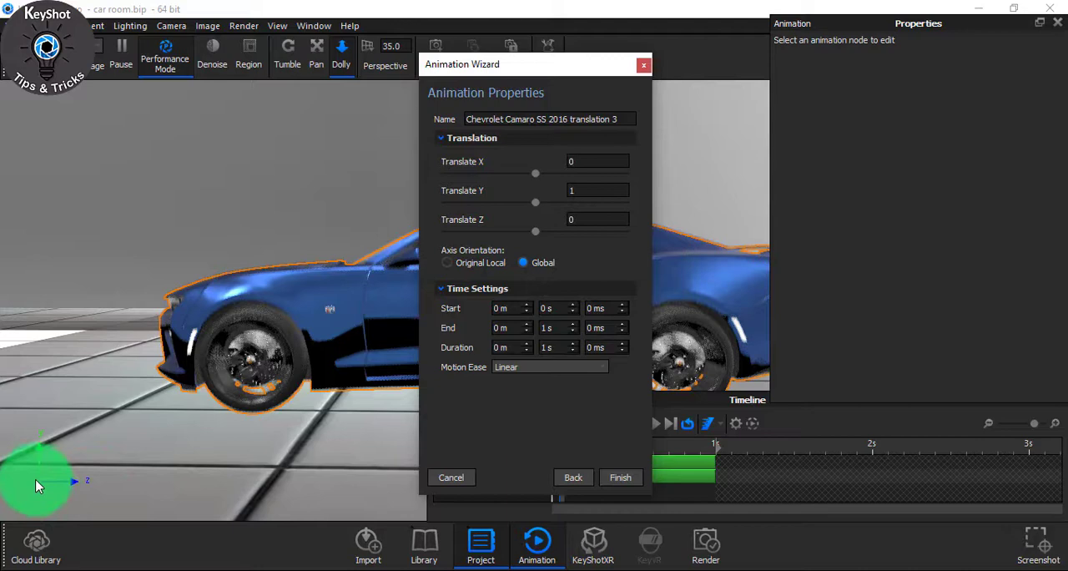
mouse_move(43, 490)
text(-20)
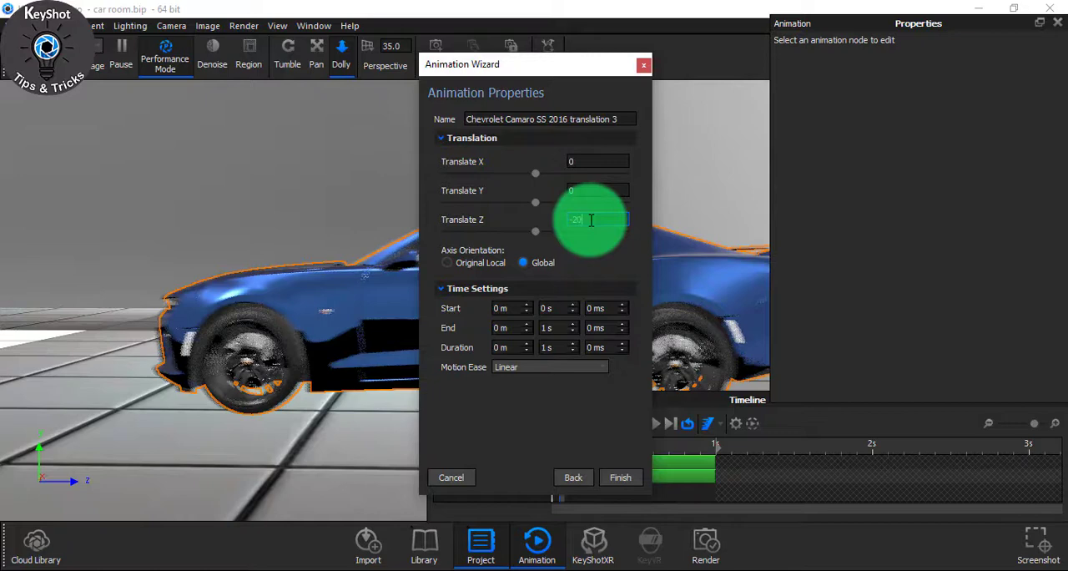
click(621, 477)
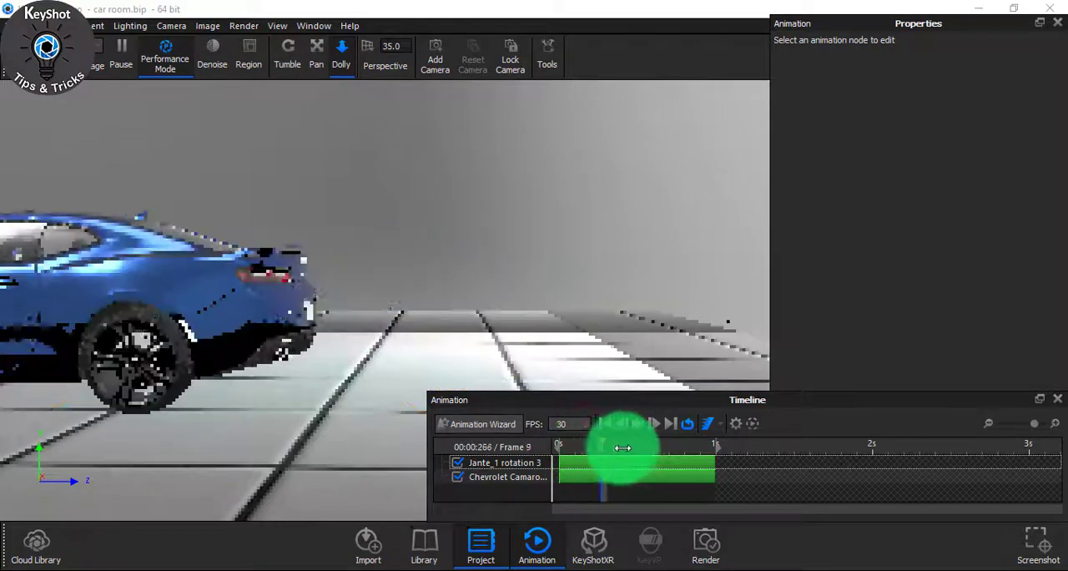
drag(621, 448, 584, 448)
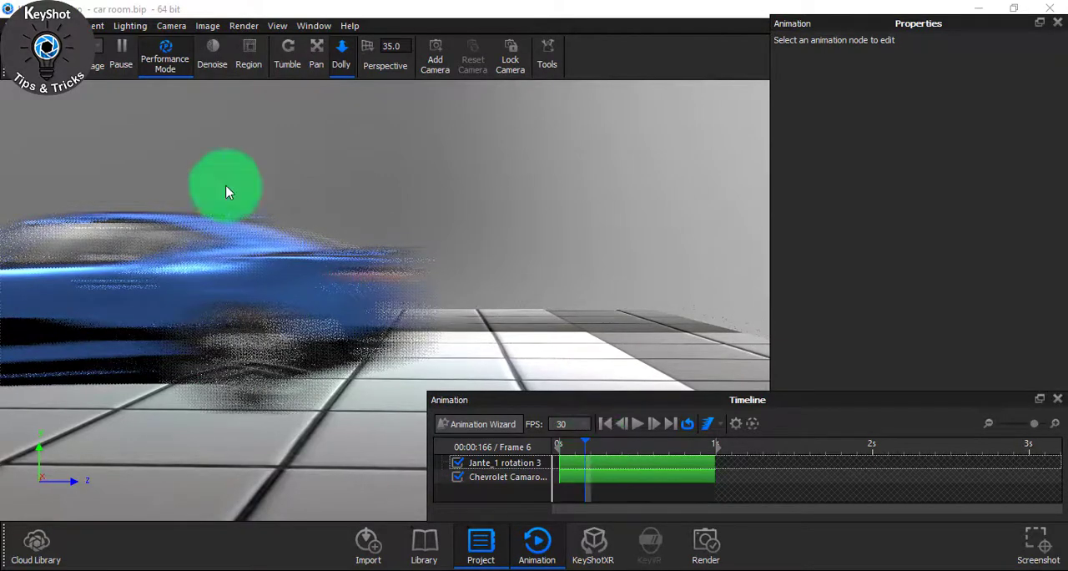
click(167, 52)
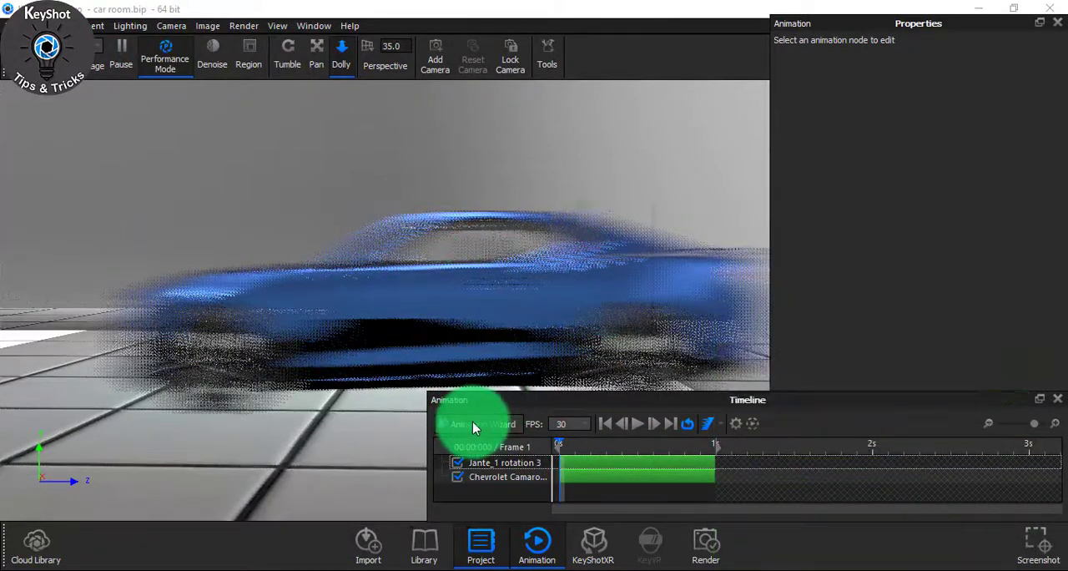
- Add a 1-second Z-axis translation animation to Camera 1 via the Animation Wizard
click(474, 423)
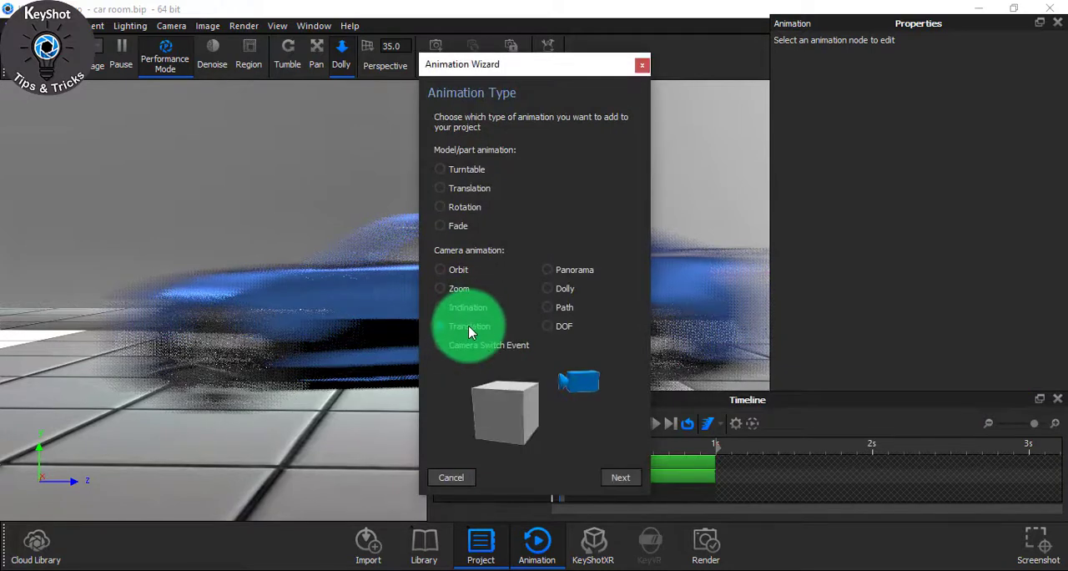
click(439, 325)
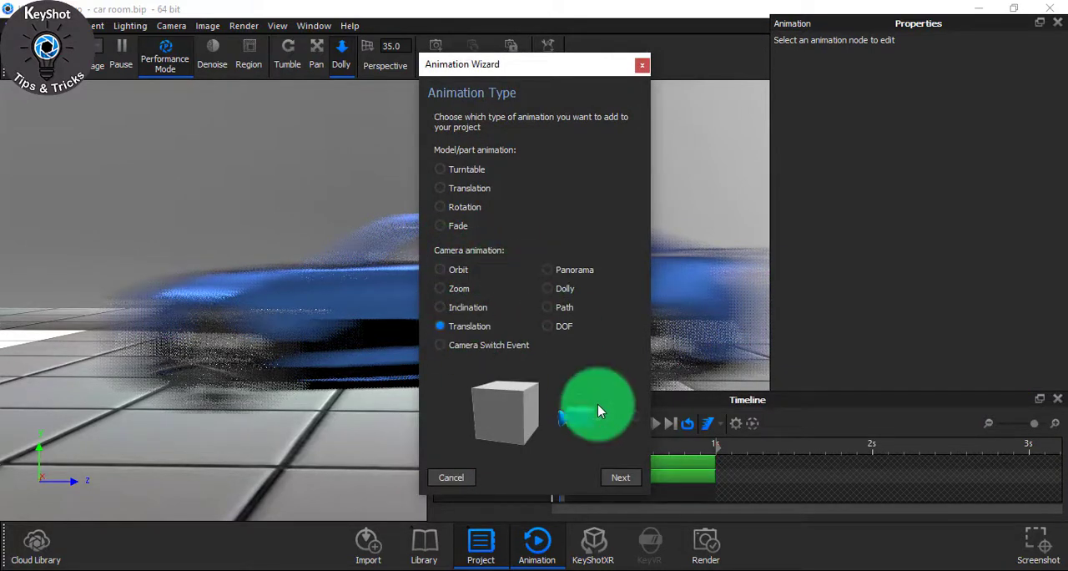
click(621, 477)
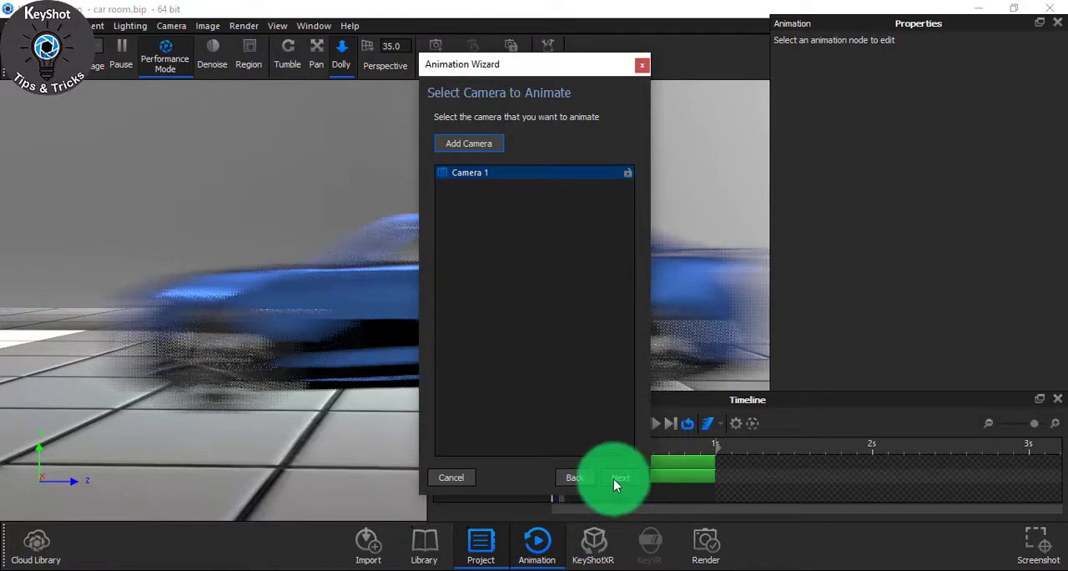
click(620, 477)
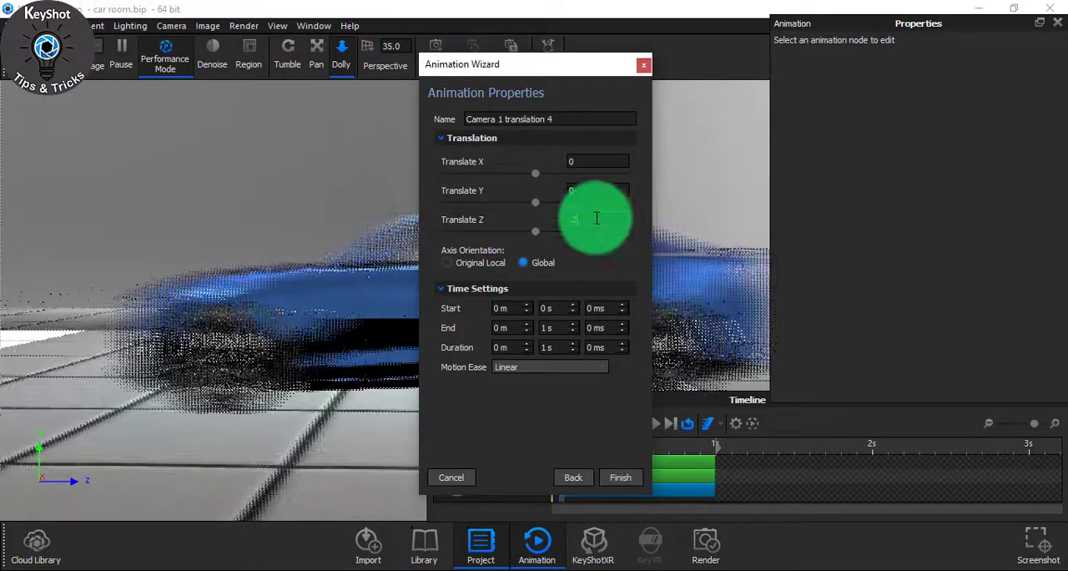
click(620, 477)
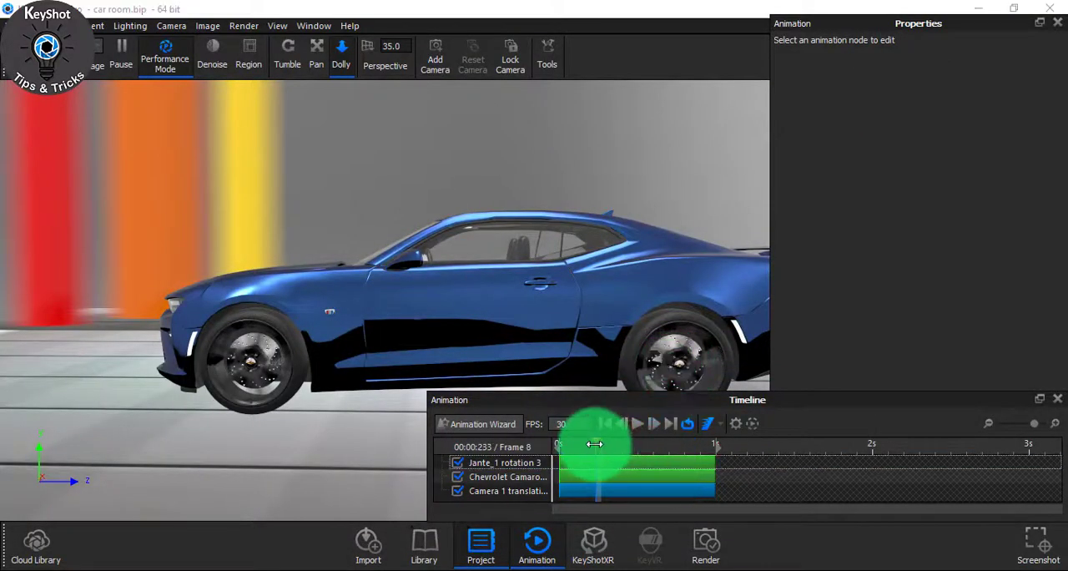
- Preview the playback and tune Camera 1's Translate Z to about -22 to follow the car
click(508, 491)
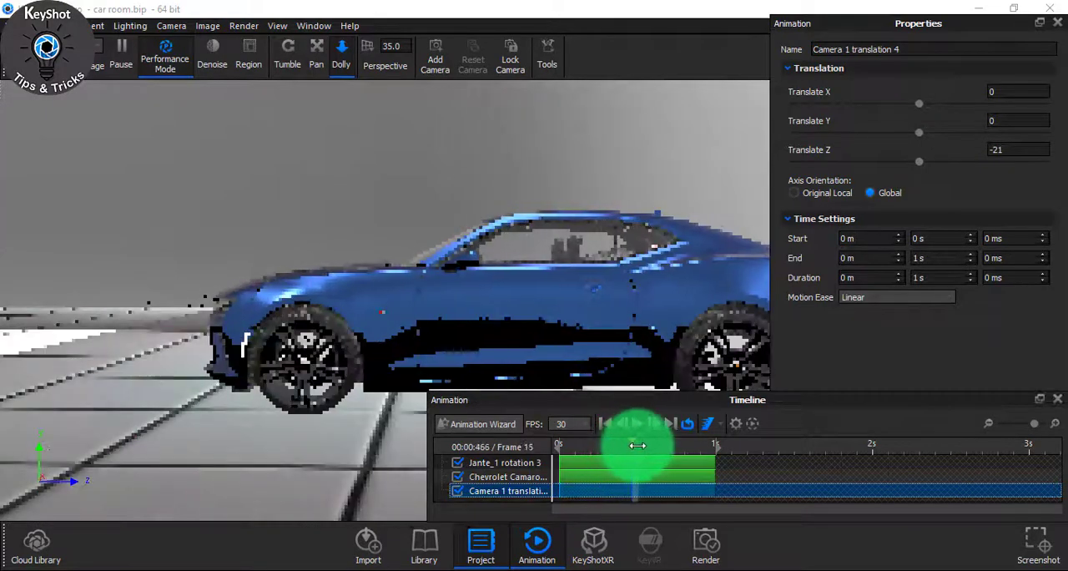
drag(638, 444, 684, 444)
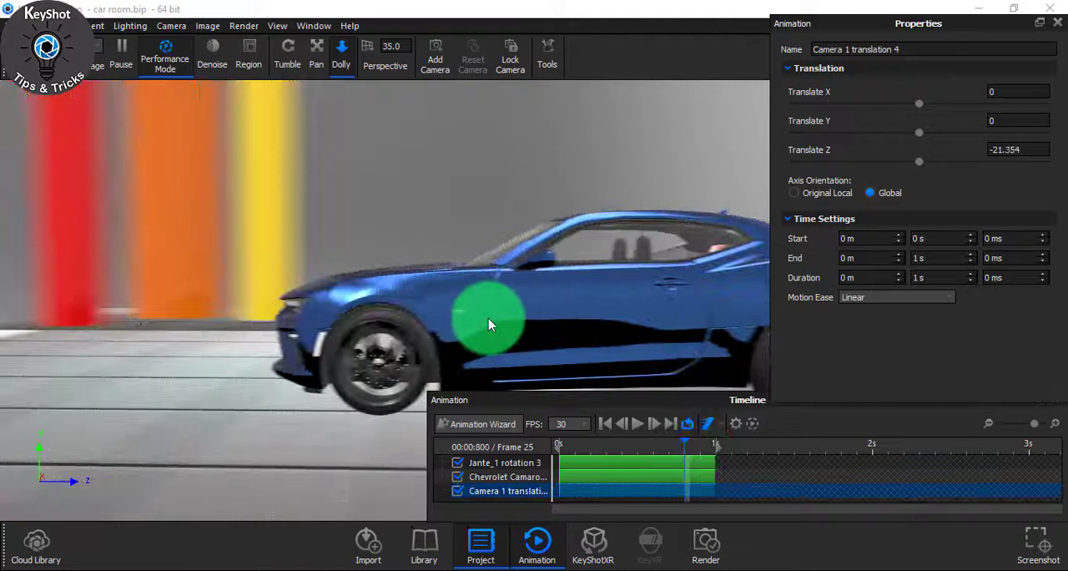
mouse_move(407, 290)
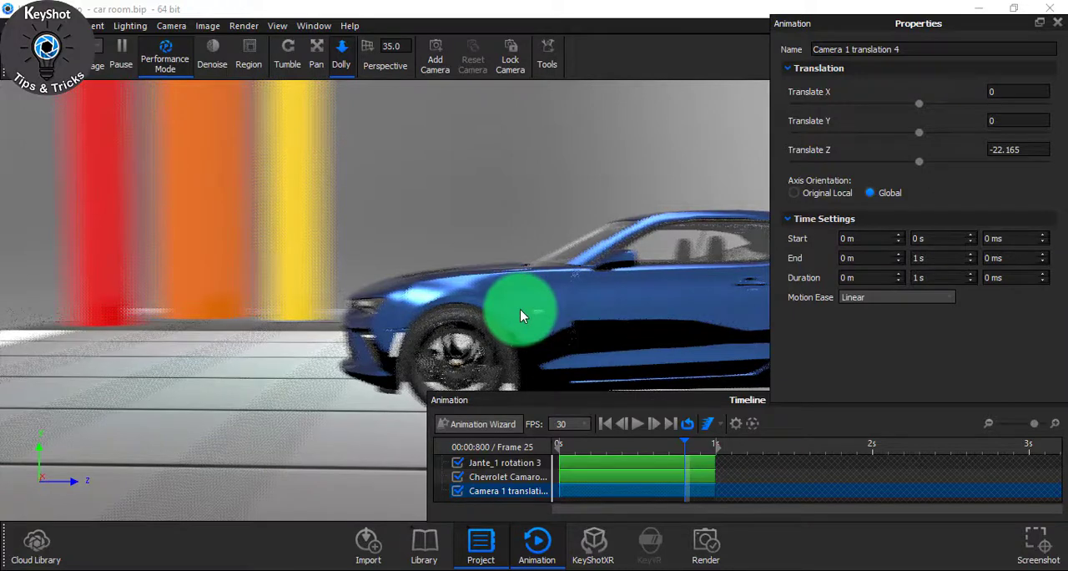
- Play the combined car and camera motion from an early frame and reselect the Camera 1 translation
click(481, 544)
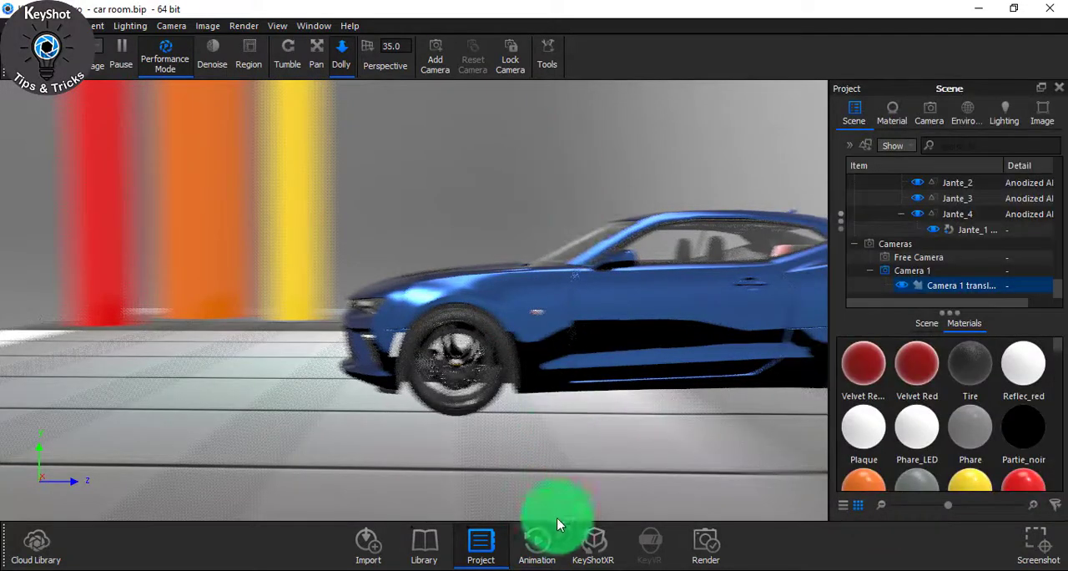
click(537, 544)
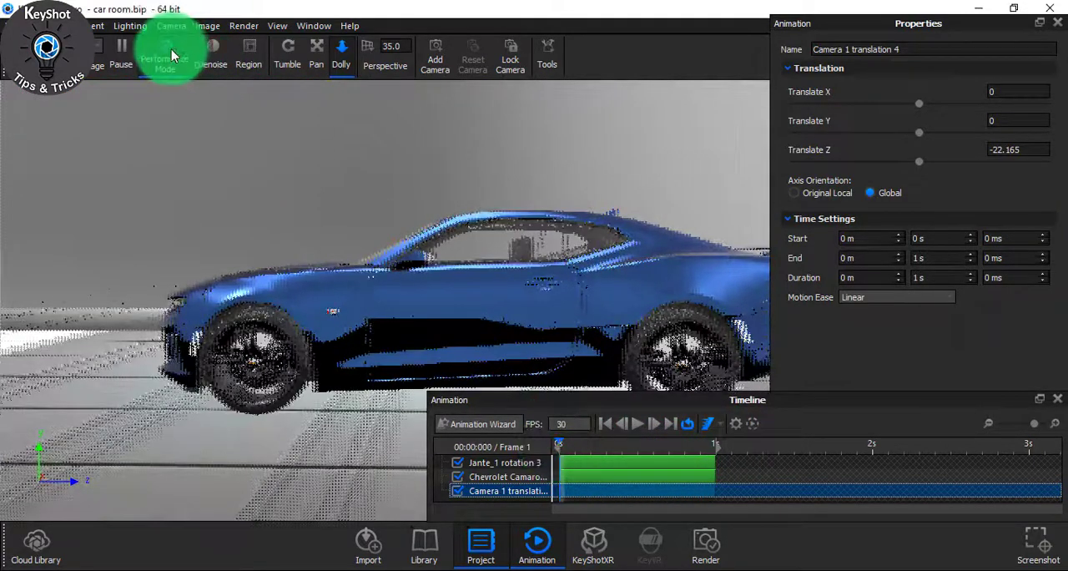
drag(558, 444, 576, 444)
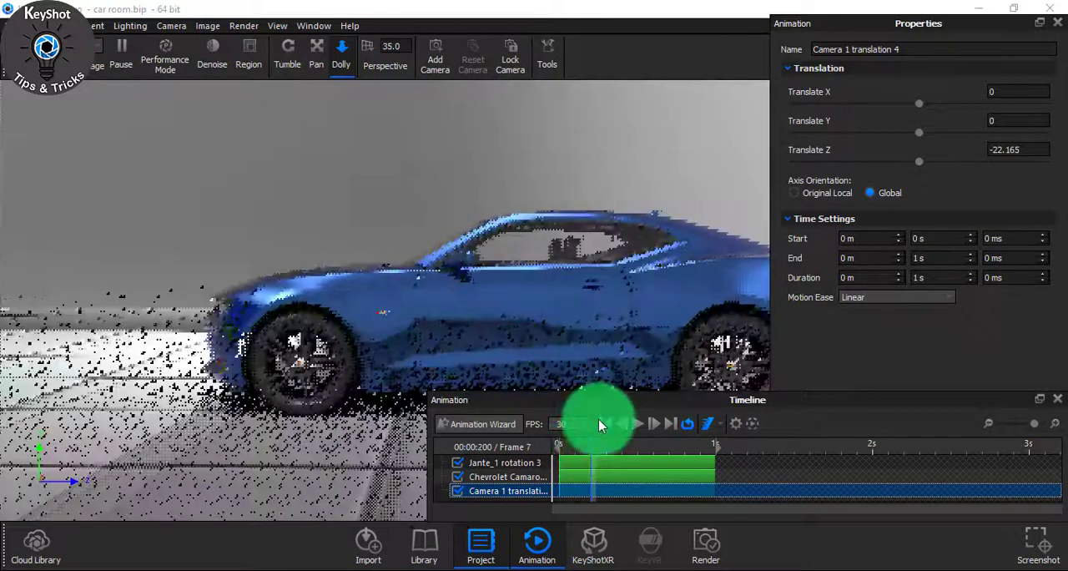
click(481, 558)
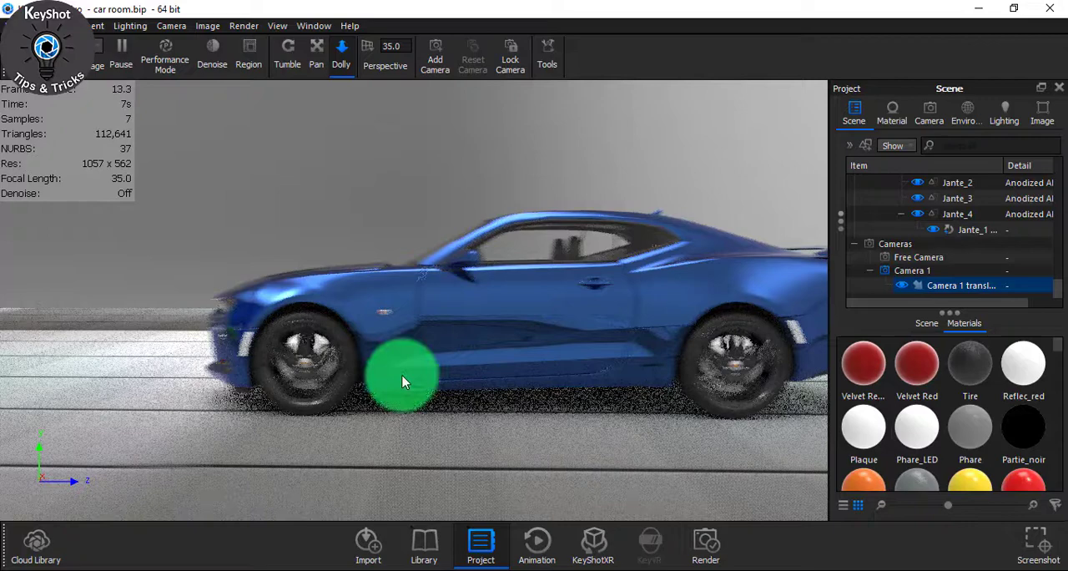
click(537, 544)
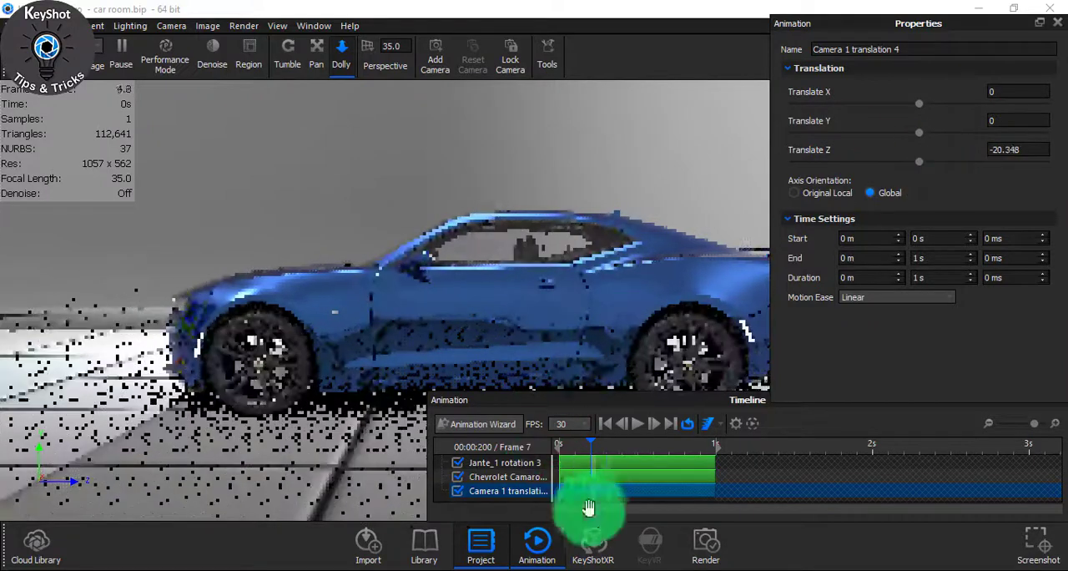
click(481, 561)
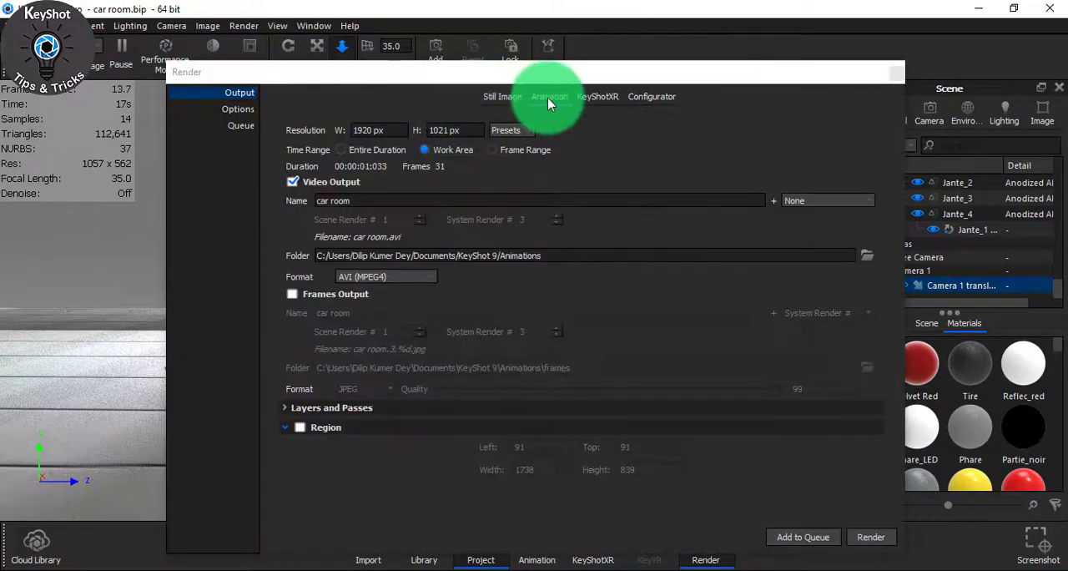
- Set the animation render to Entire Duration with AVI (MPEG4) video output
click(507, 131)
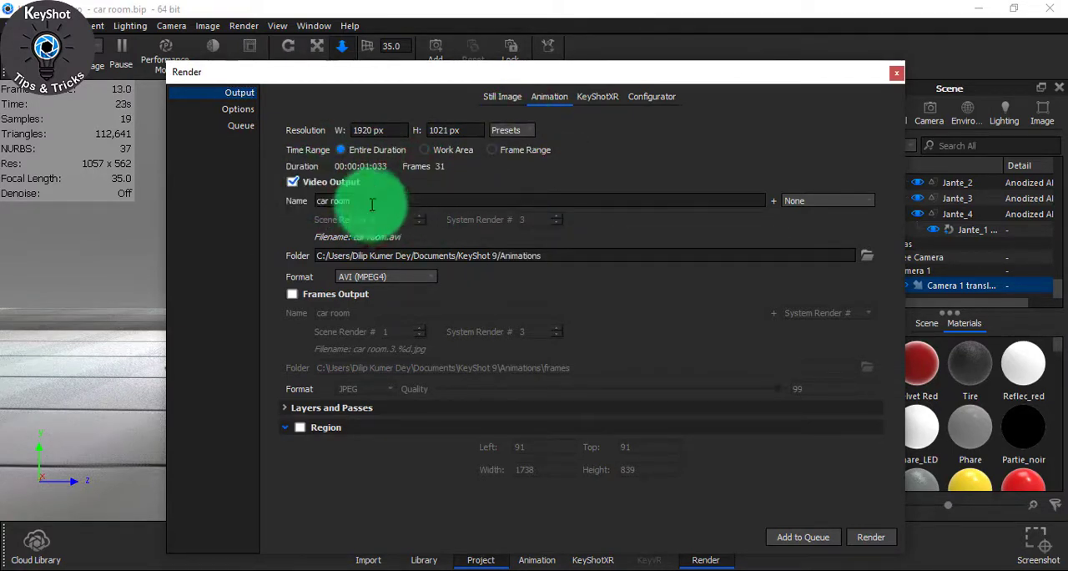
mouse_move(537, 209)
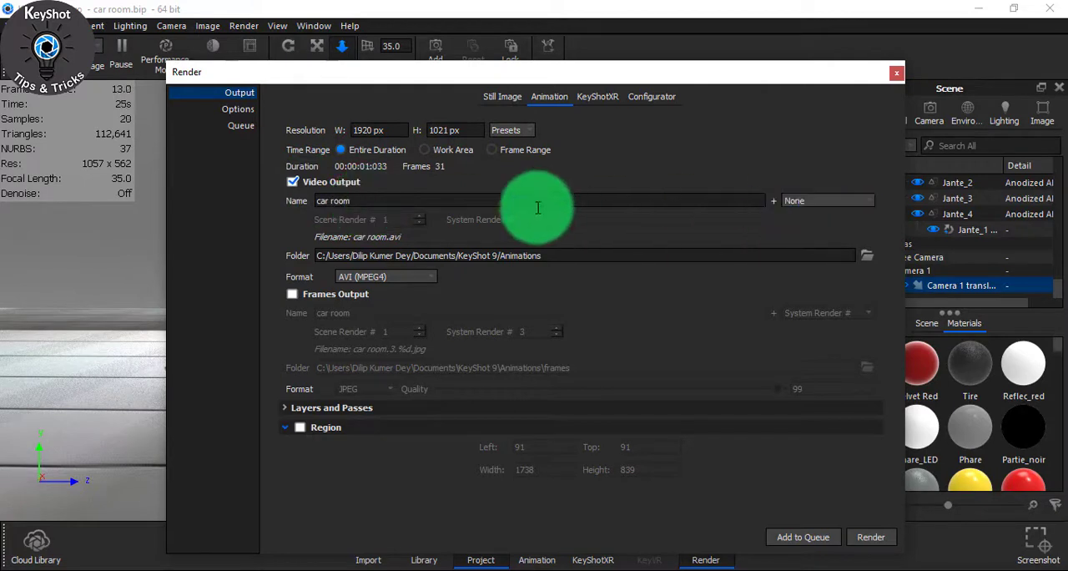
click(385, 277)
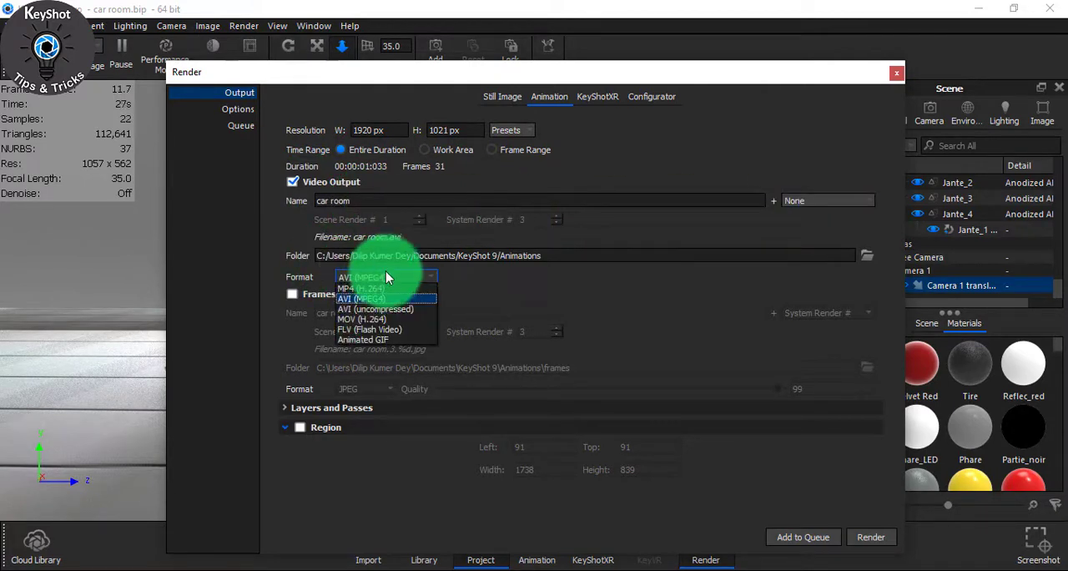
click(237, 109)
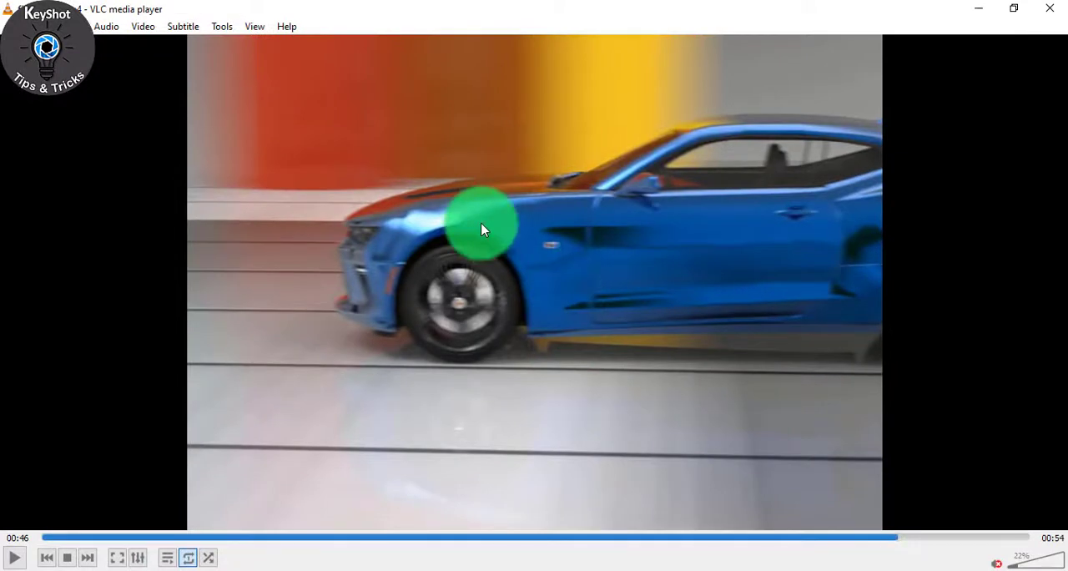
mouse_move(614, 257)
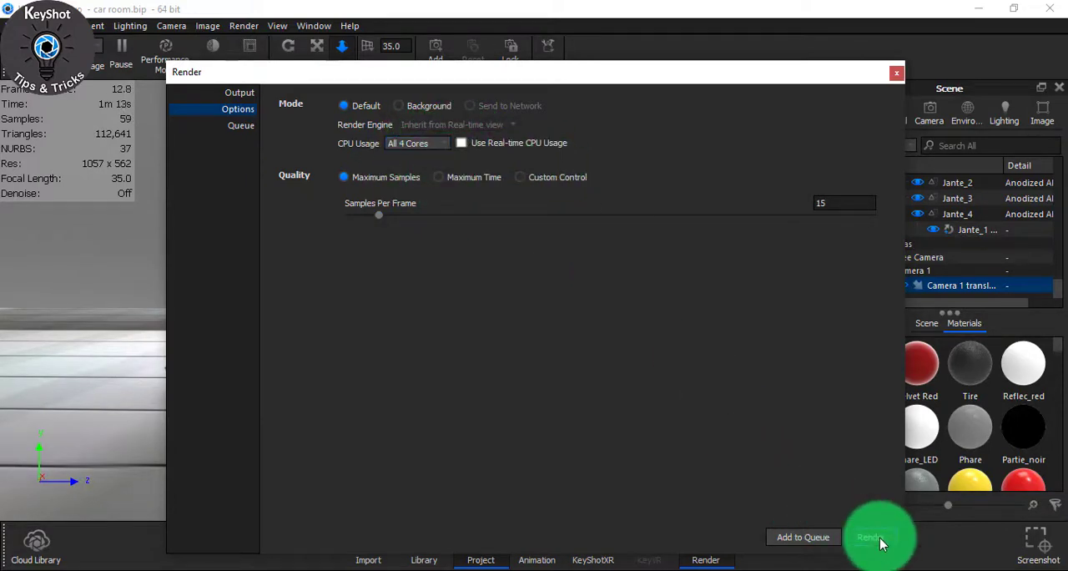
- Start rendering the 31-frame animation at 15 maximum samples per frame
click(871, 537)
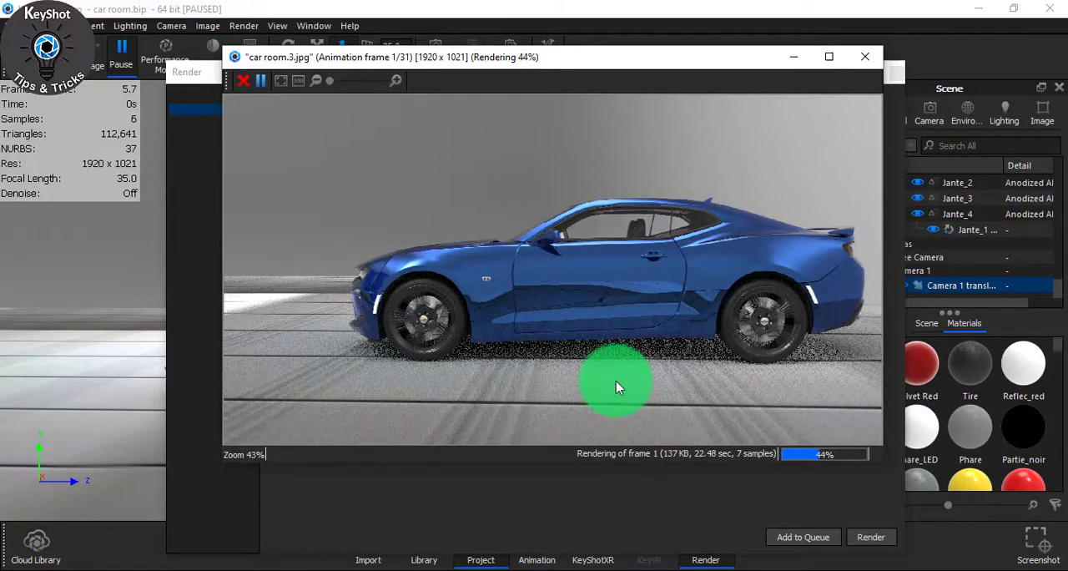
mouse_move(680, 394)
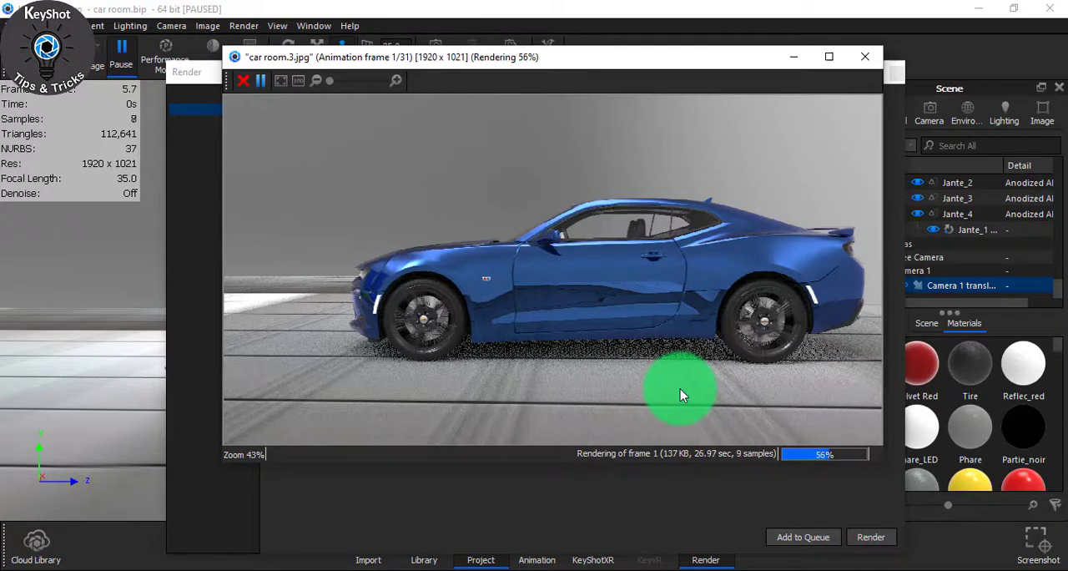
mouse_move(557, 394)
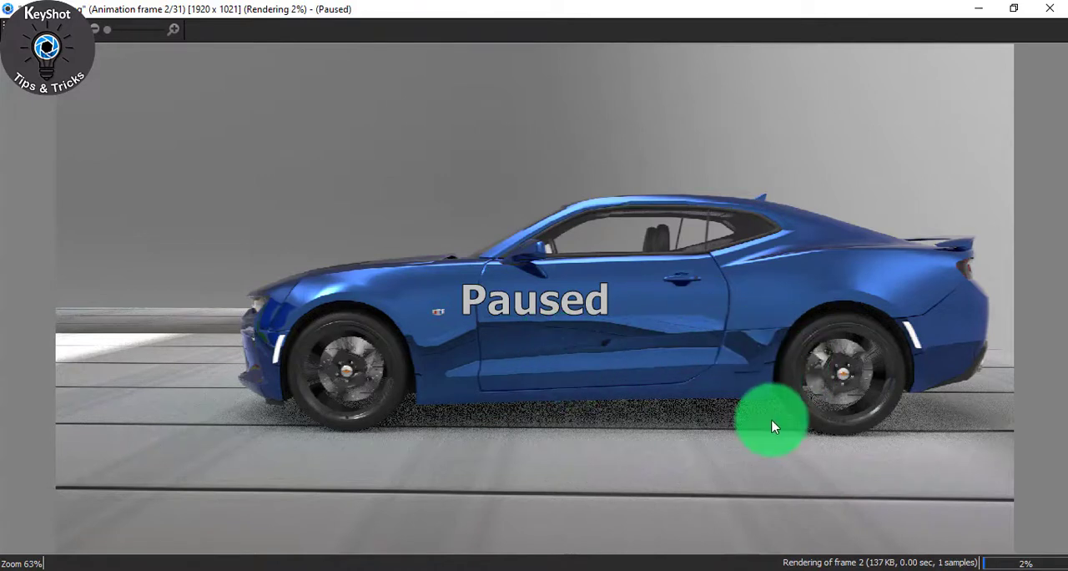
- Pause the animation render at frame 2 of 31 after frame 1 completes
click(771, 425)
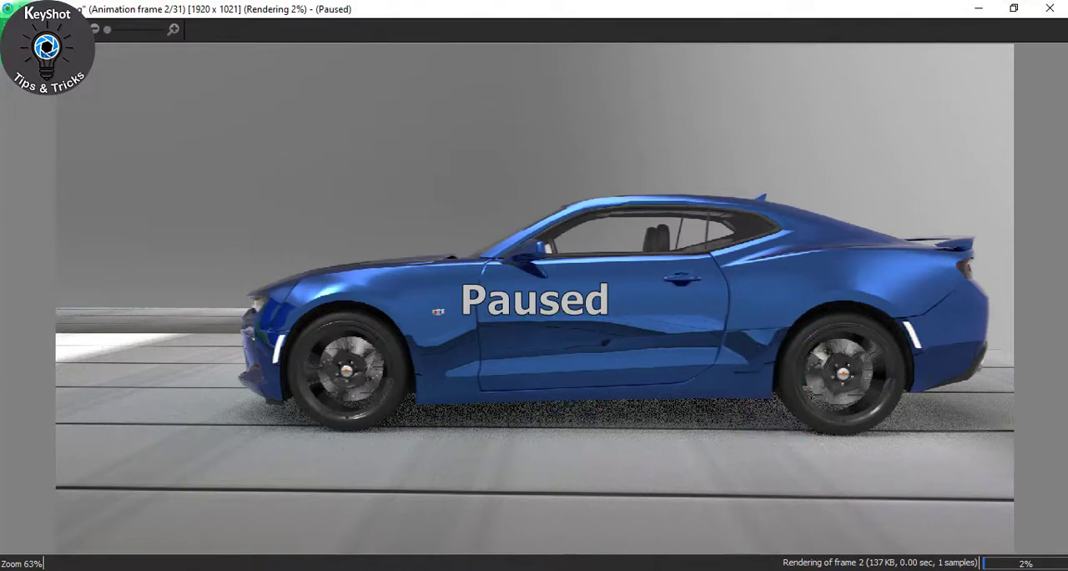
click(543, 309)
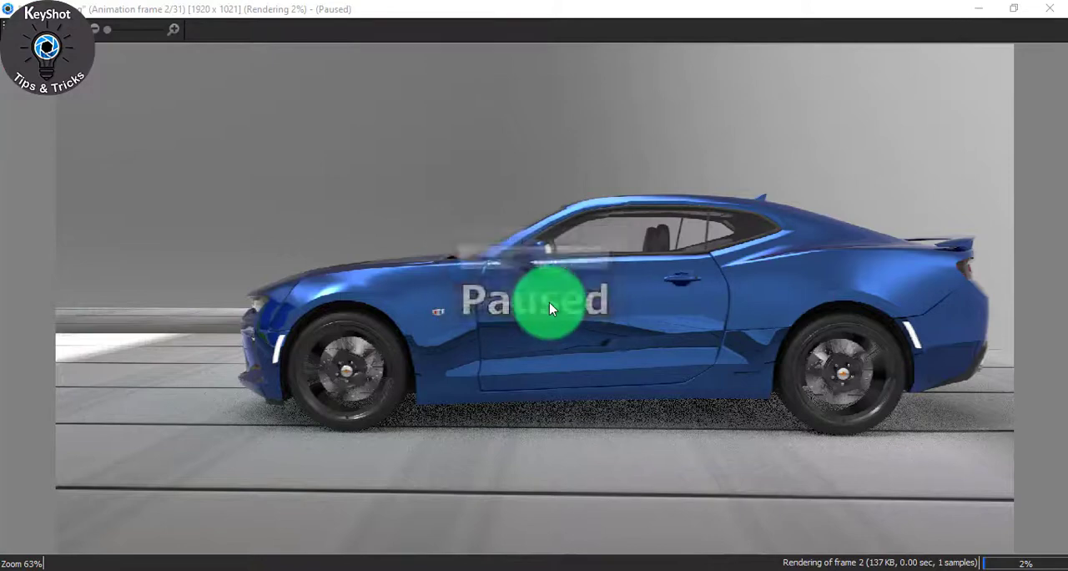